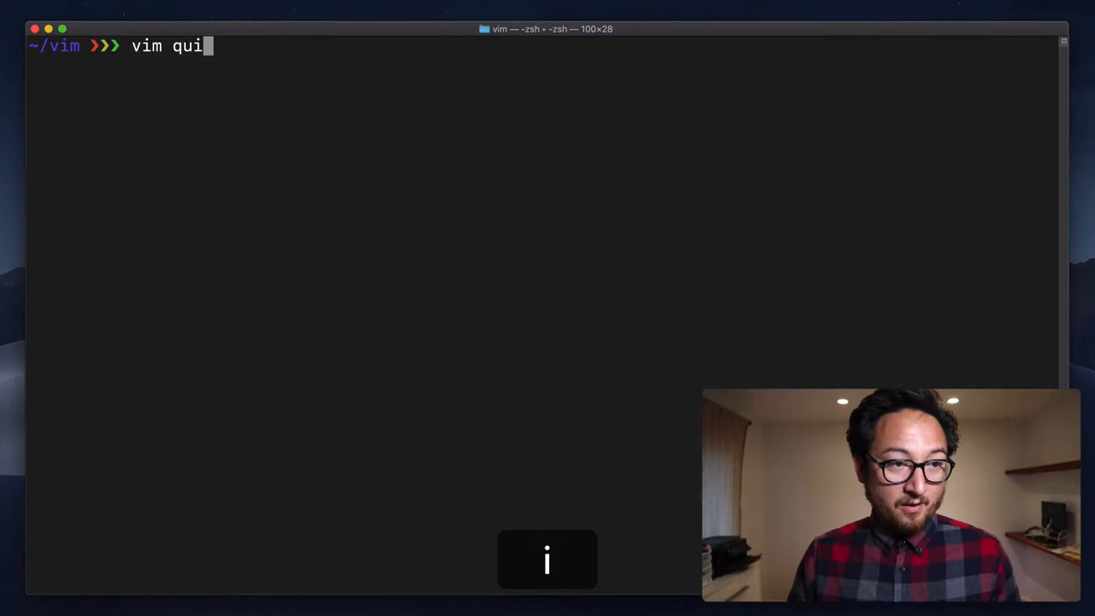
Launch Vim on quick-brown.txt from the shell and settle in normal mode
key(Return)
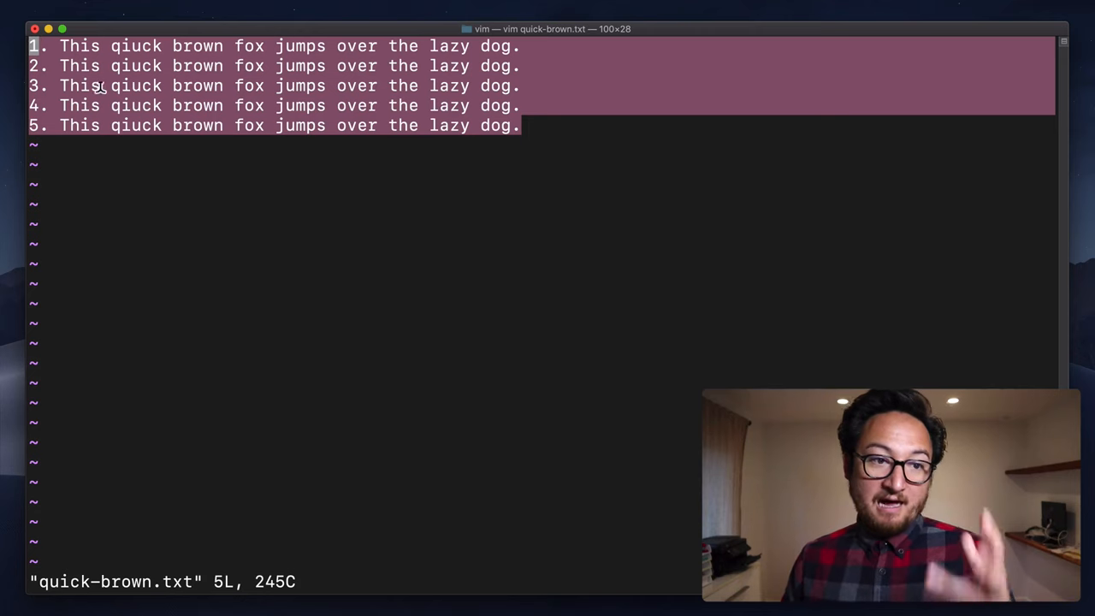
key(Escape)
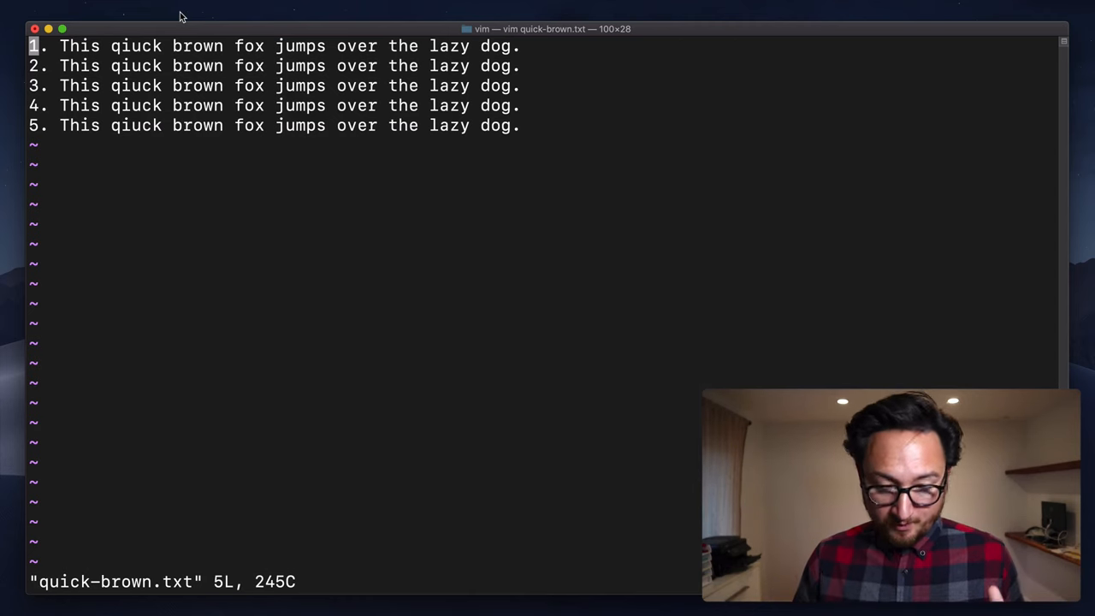
mouse_move(1076, 41)
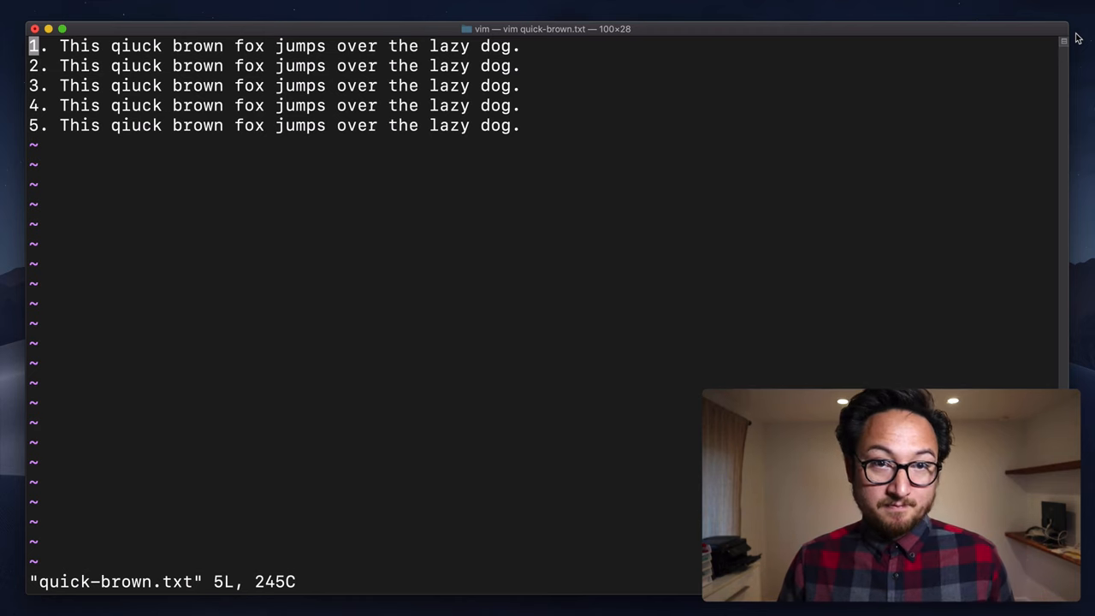
Try d with motions on line 1 and a two-line dd, undoing each deletion with u
key(d)
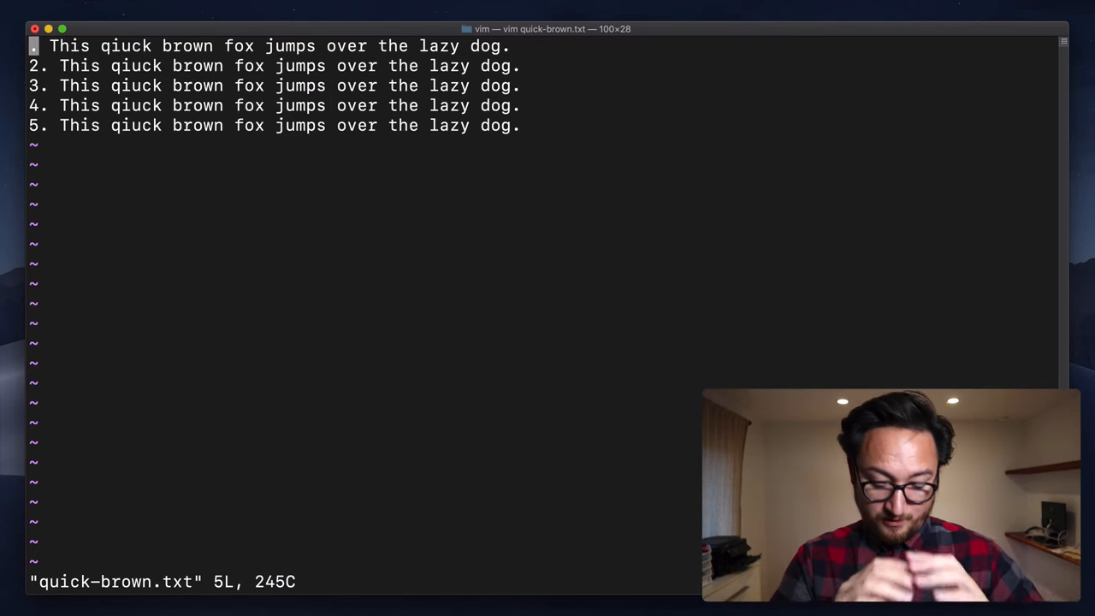
key(u)
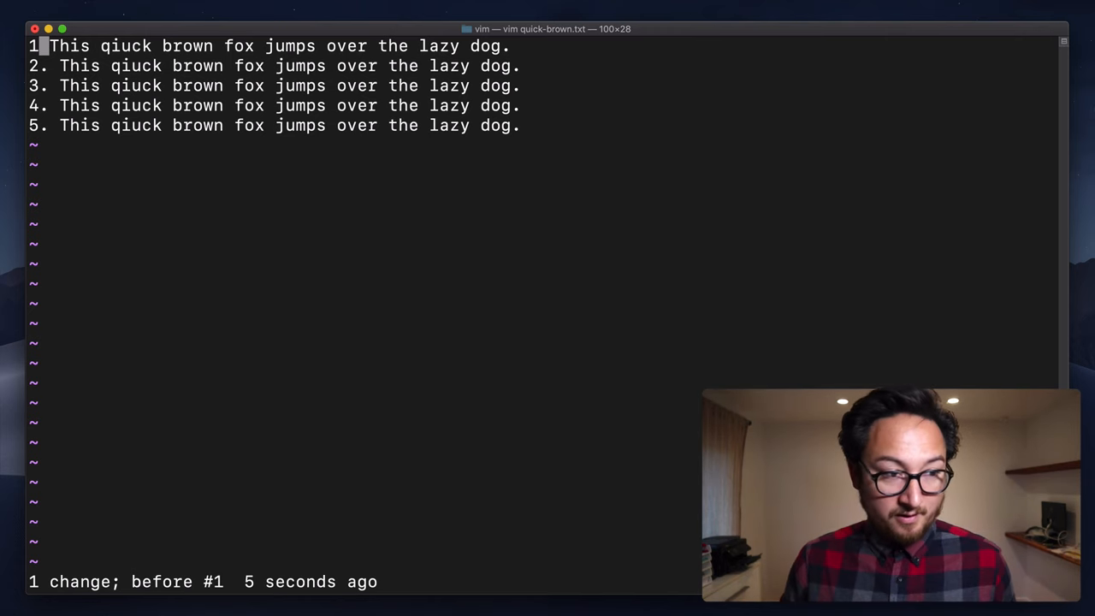
key(u)
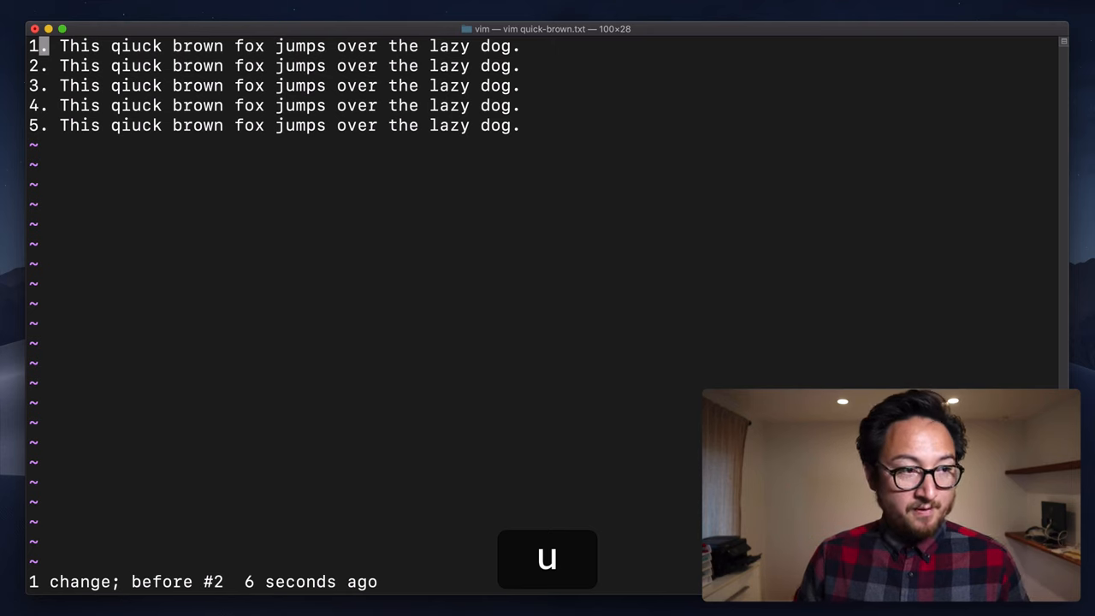
key(d)
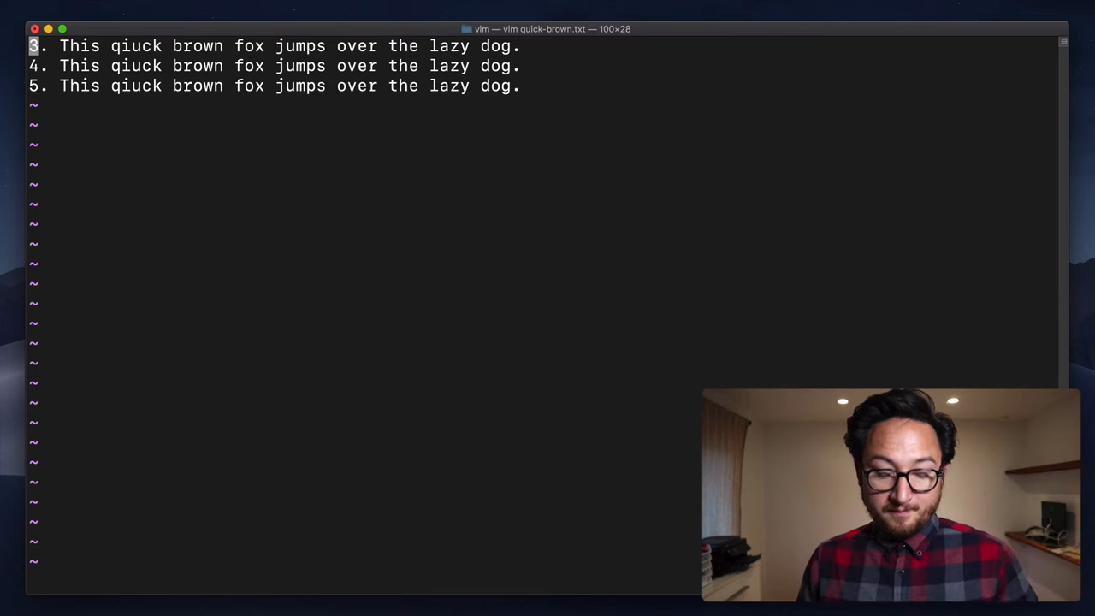
key(u)
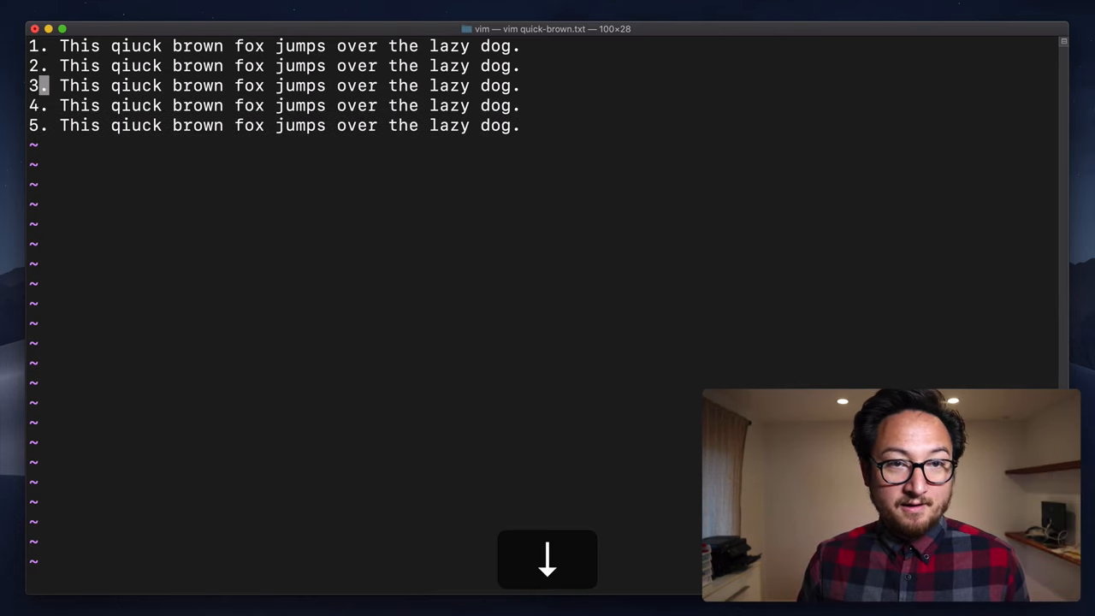
From line 3 delete lines 2–3 with d k, then undo to restore all five lines
key(d)
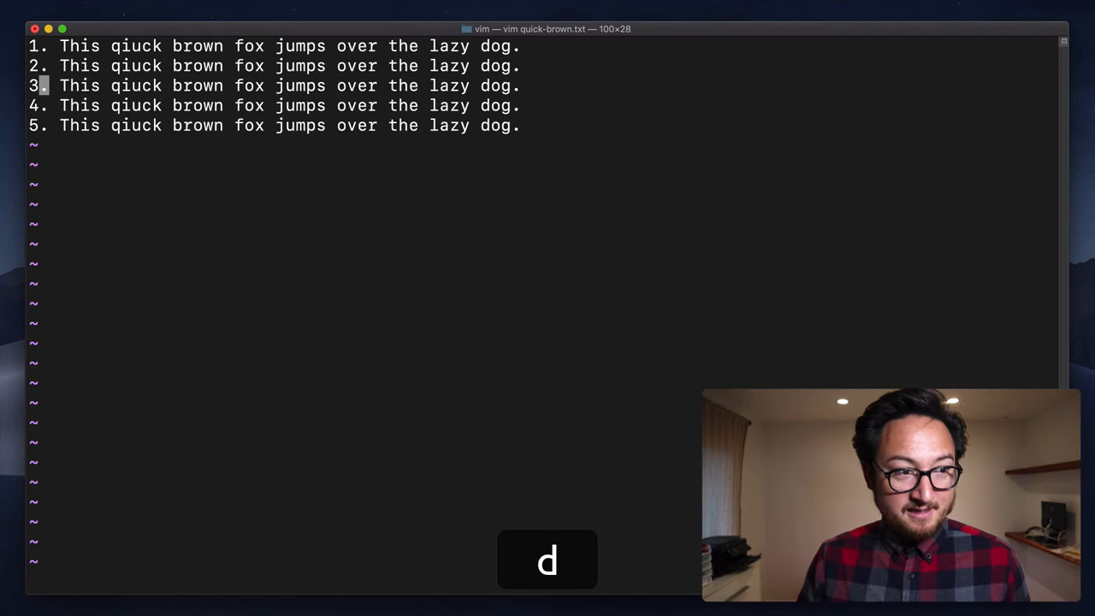
key(d)
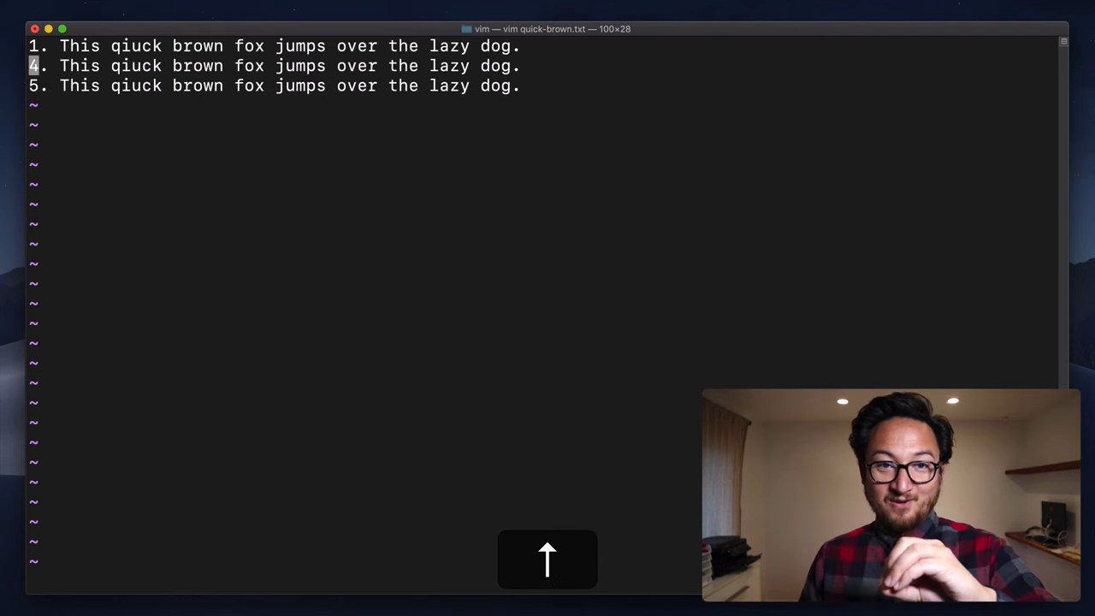
key(u)
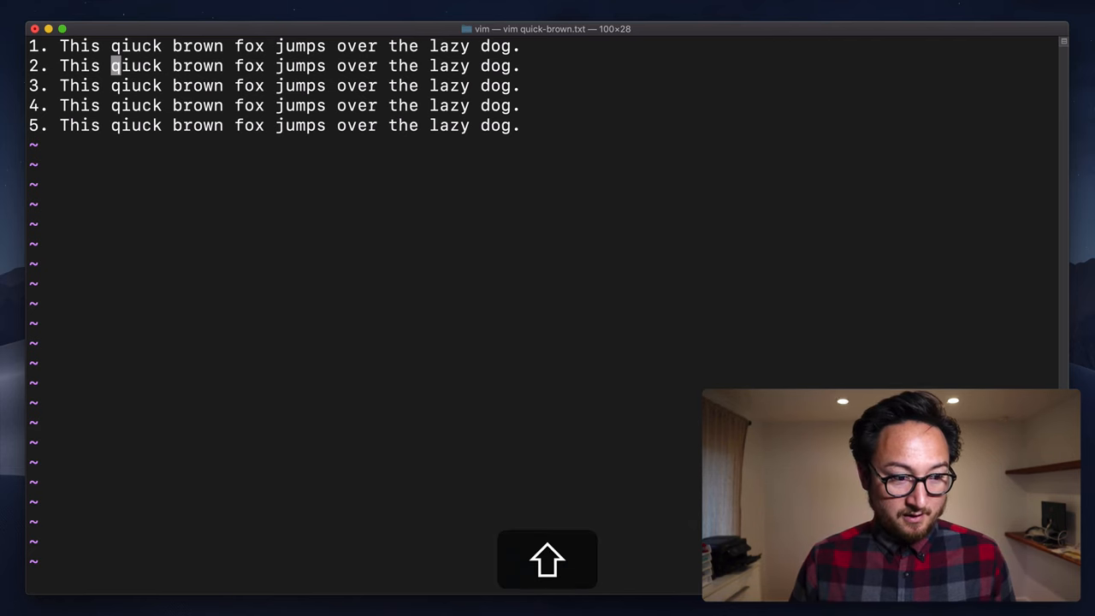
Replace the rest of line 2 with 'now I'm in insert mode' using C, then undo it
key(shift+c)
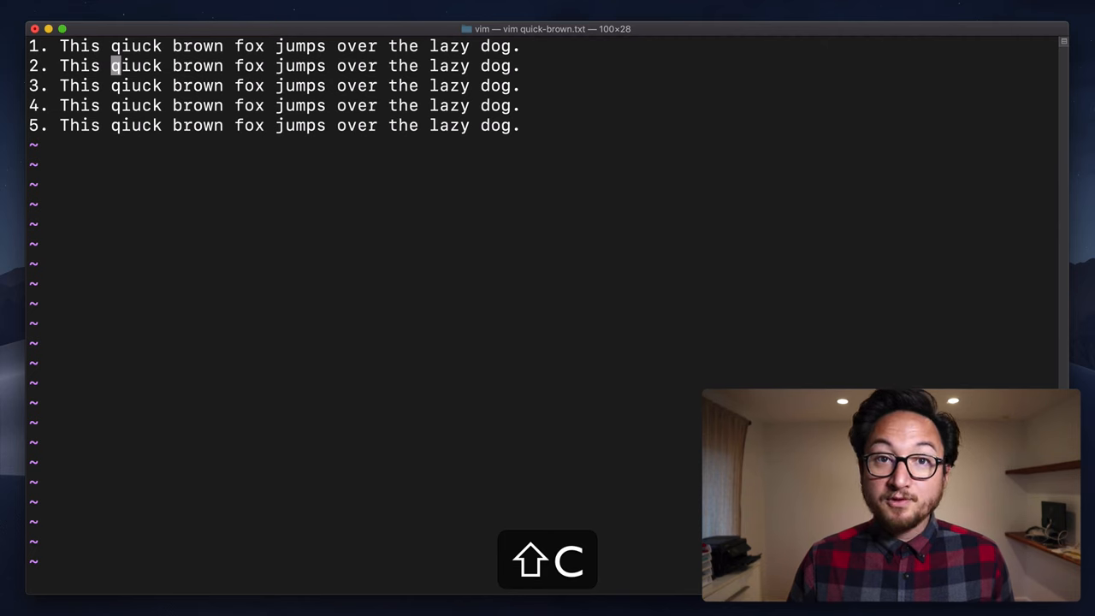
key(C)
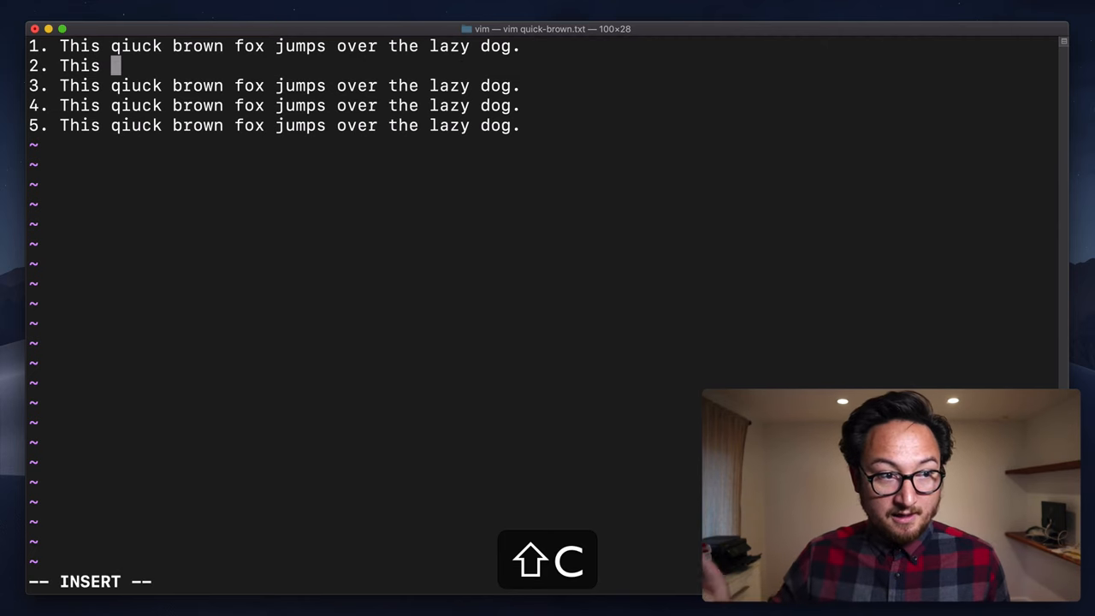
text(nowe i)
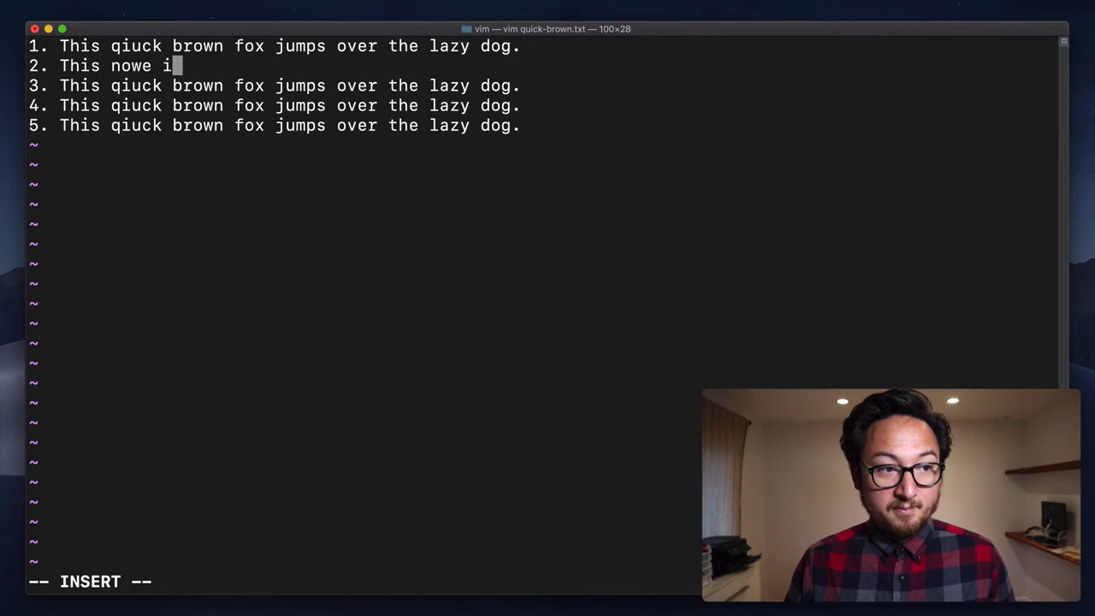
text(I'm in)
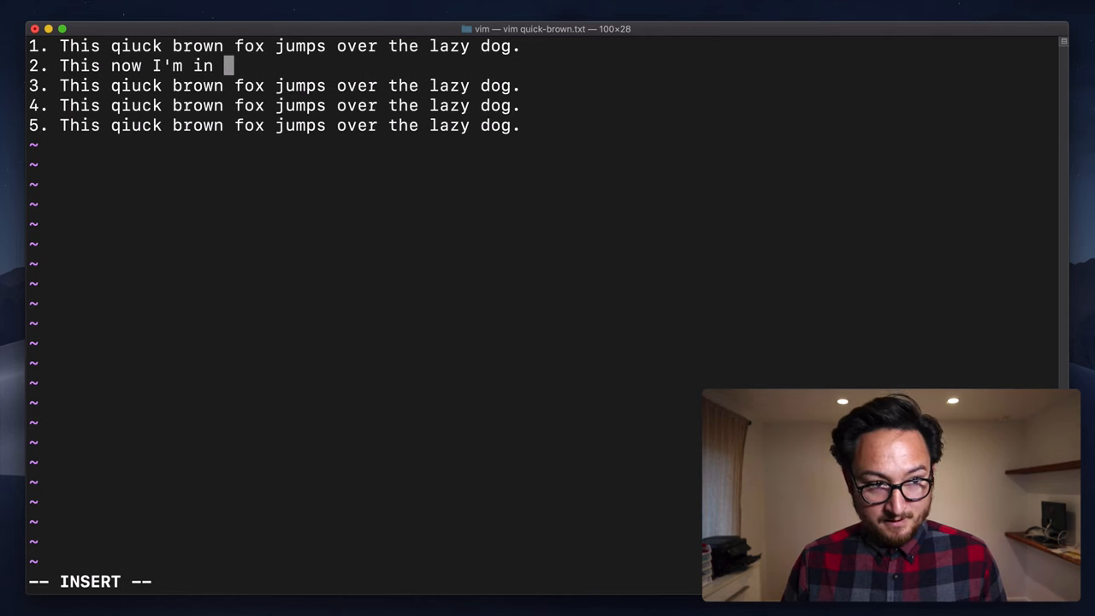
text(insert mode)
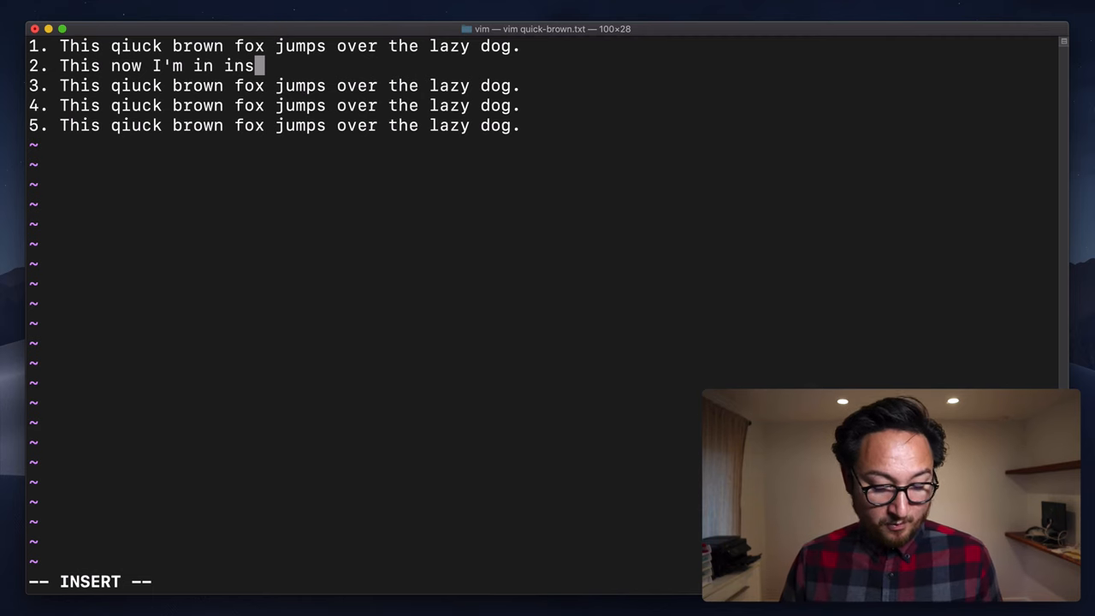
key(Escape)
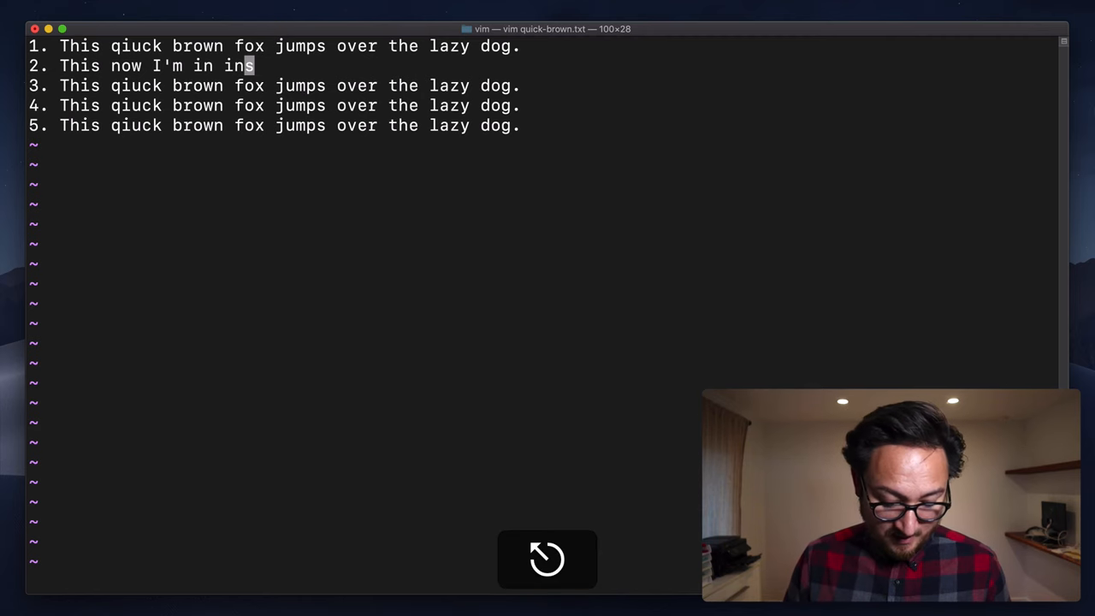
key(u)
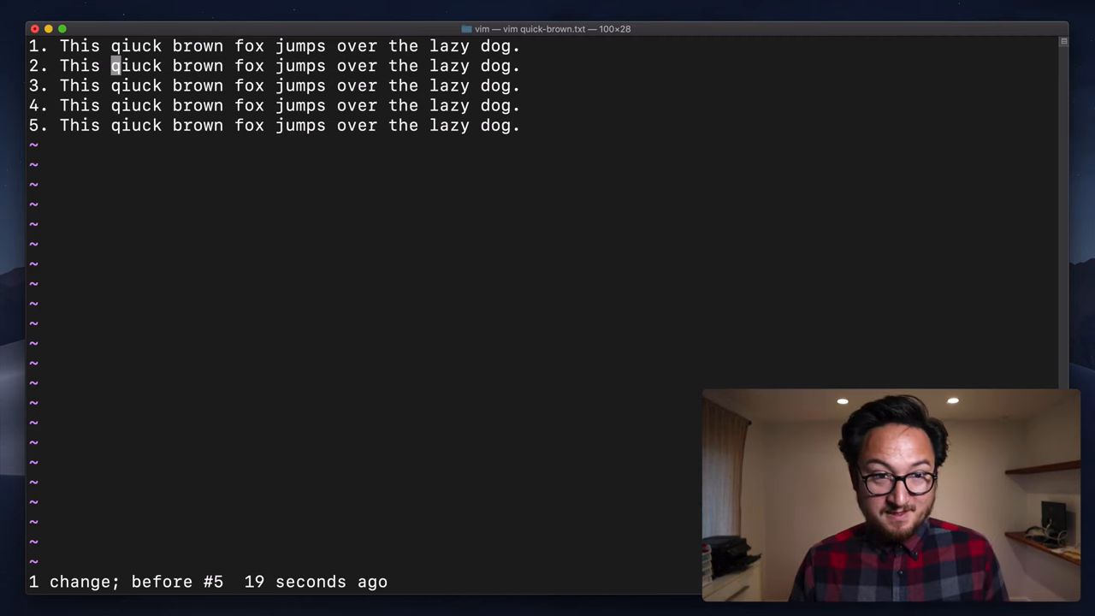
key(shift+d)
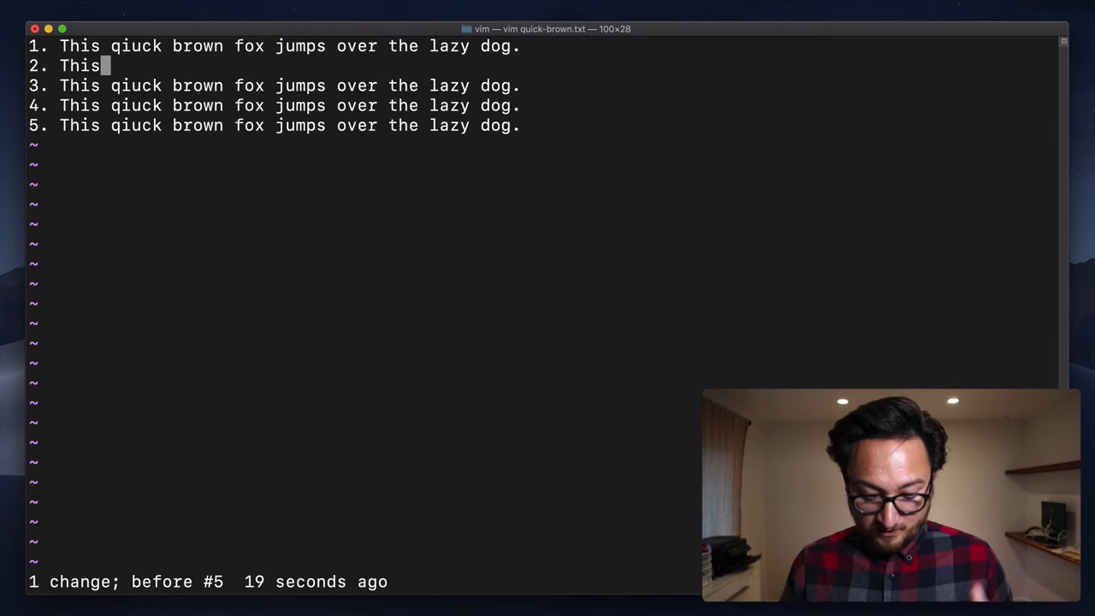
key(n)
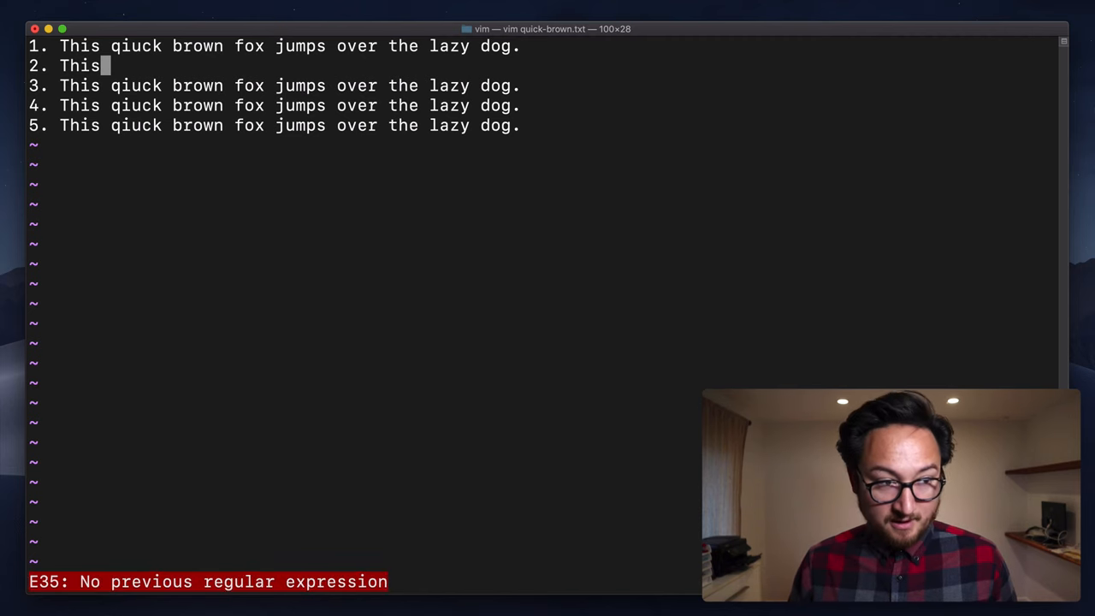
key(u)
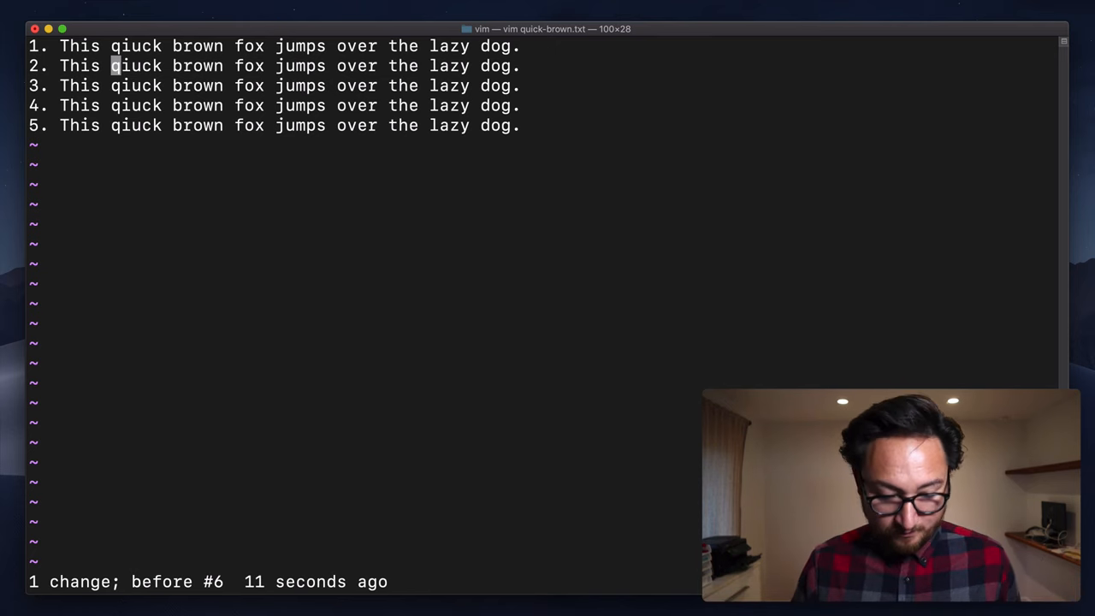
key(d)
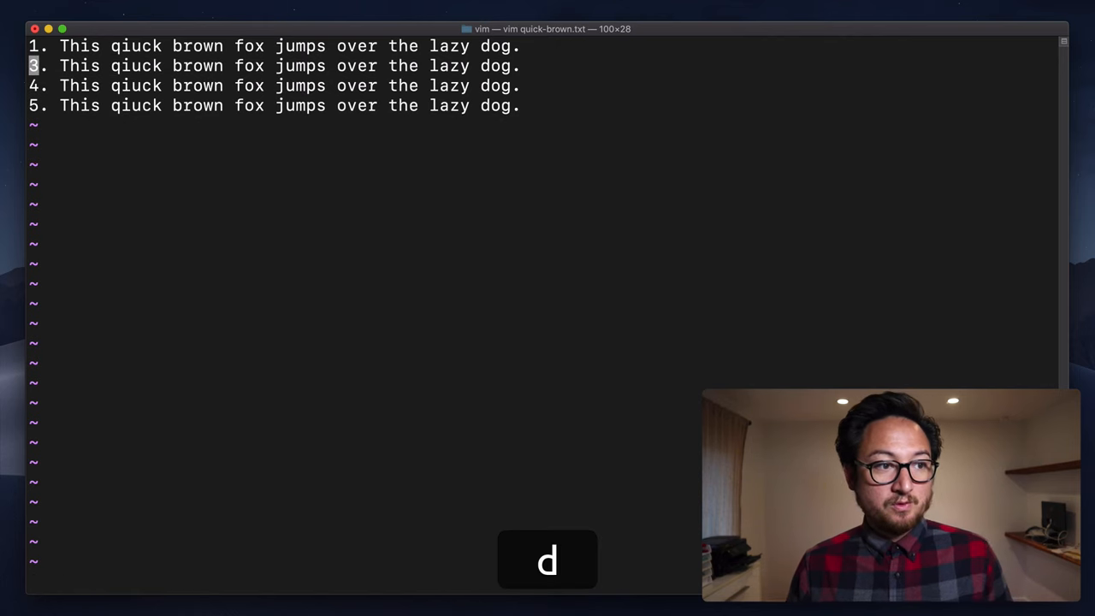
key(u)
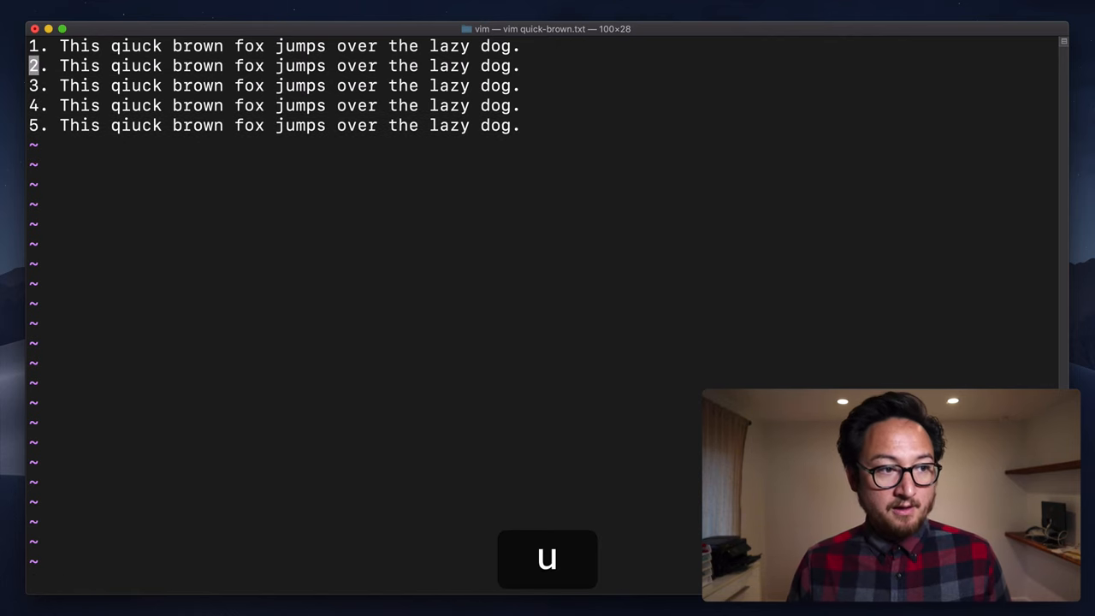
key(Right)
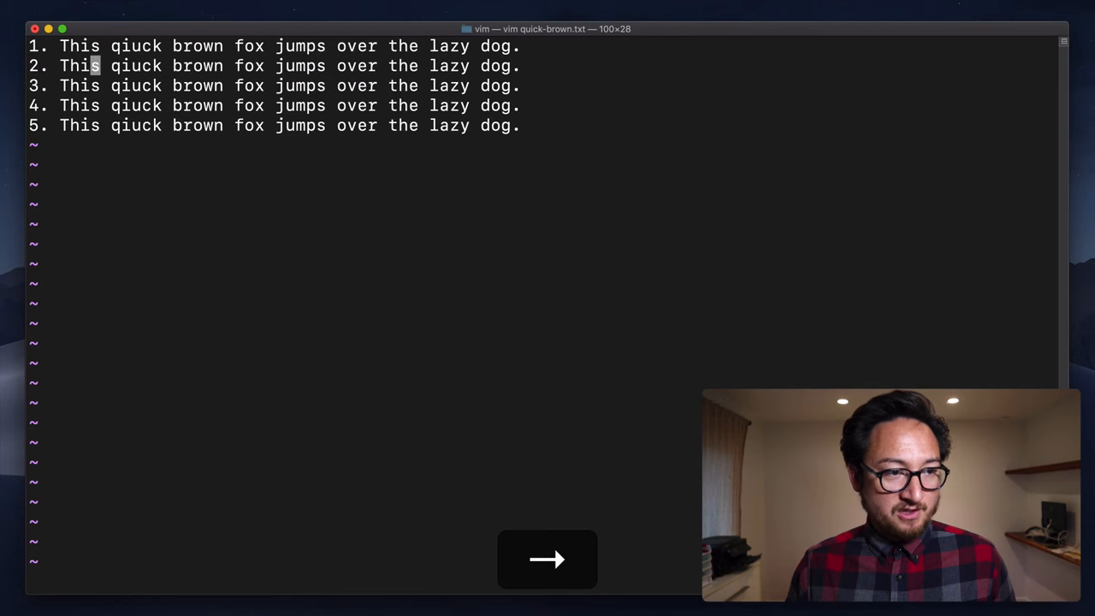
key(w)
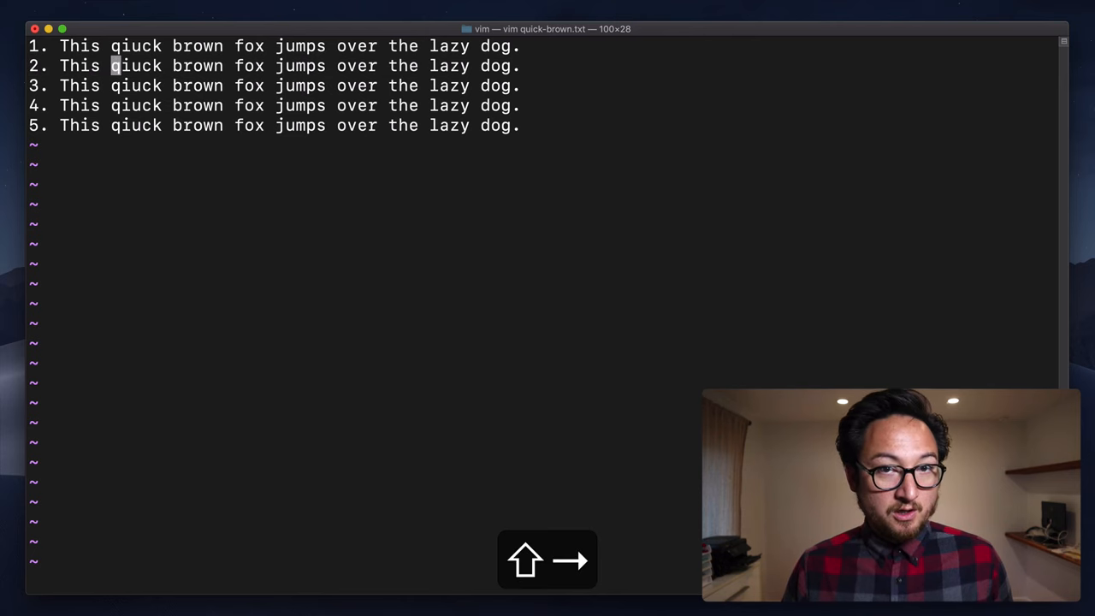
key(shift+d)
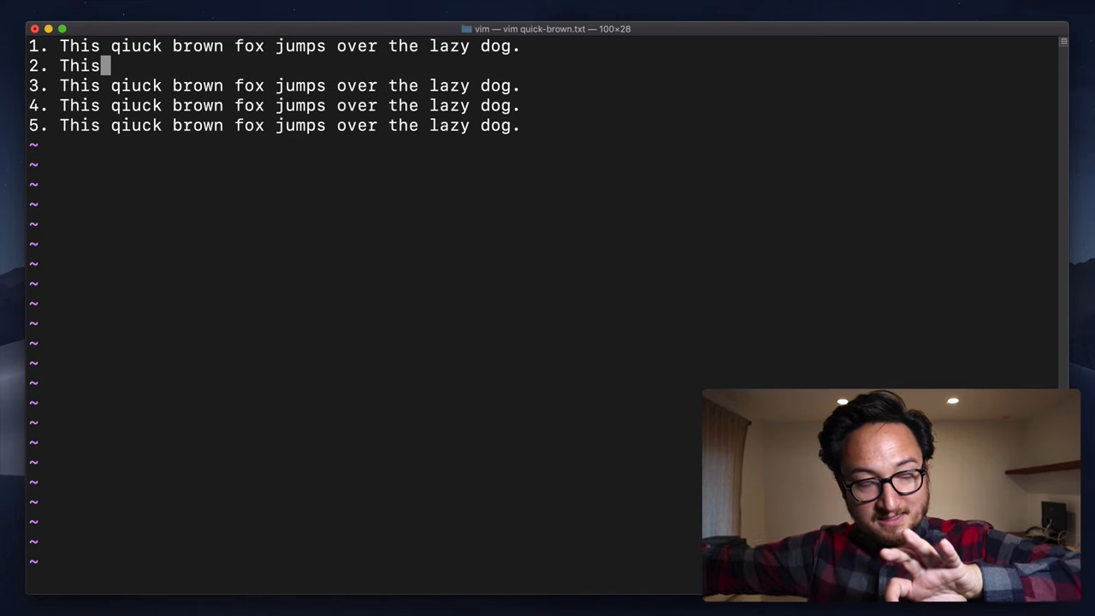
key(u)
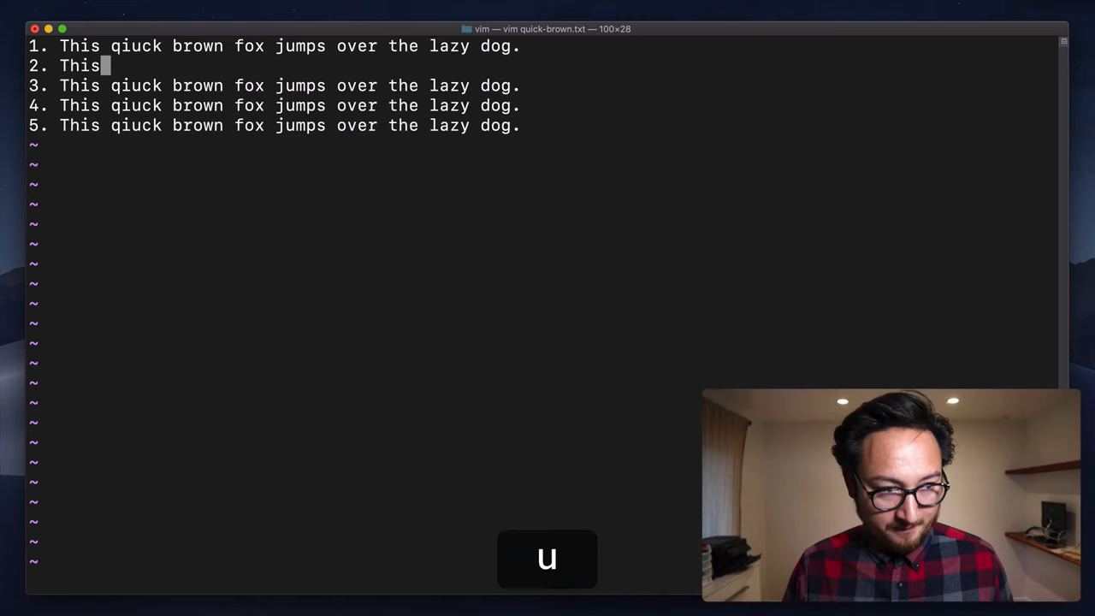
key(u)
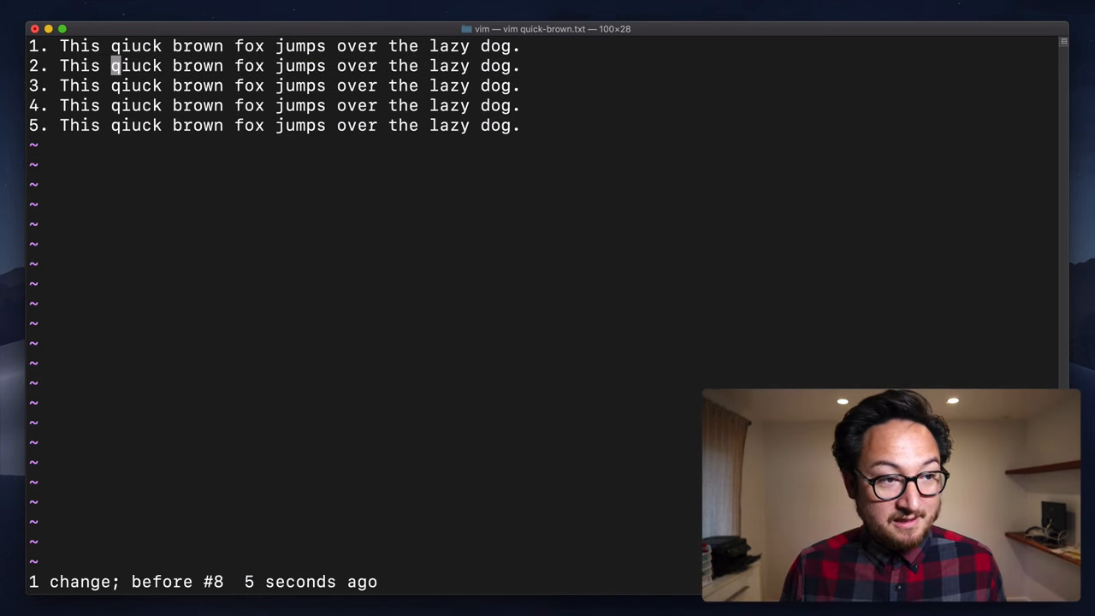
key(v)
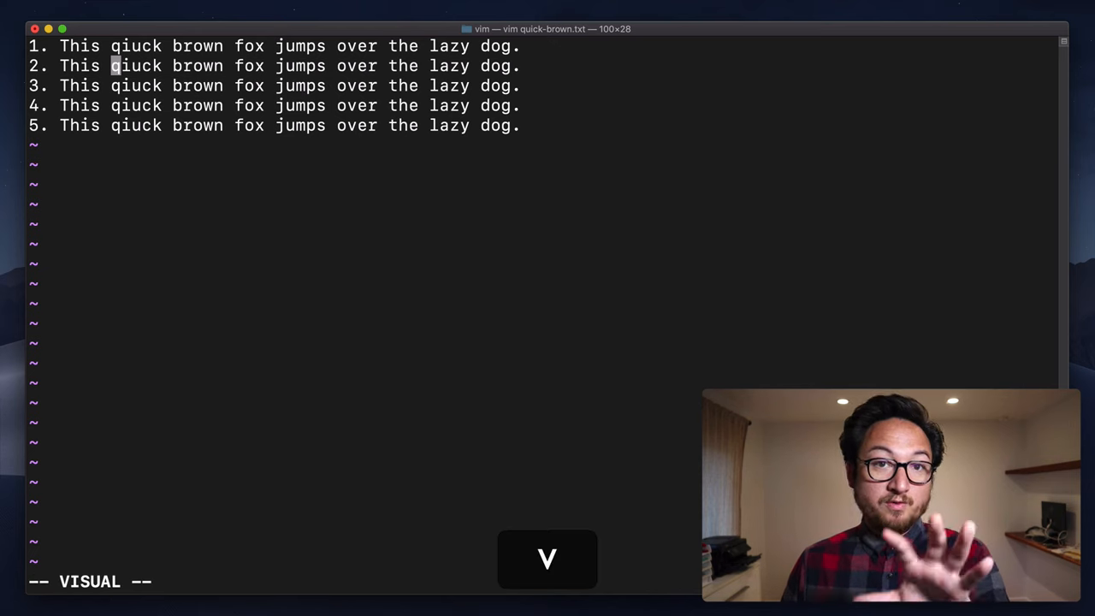
key(Right)
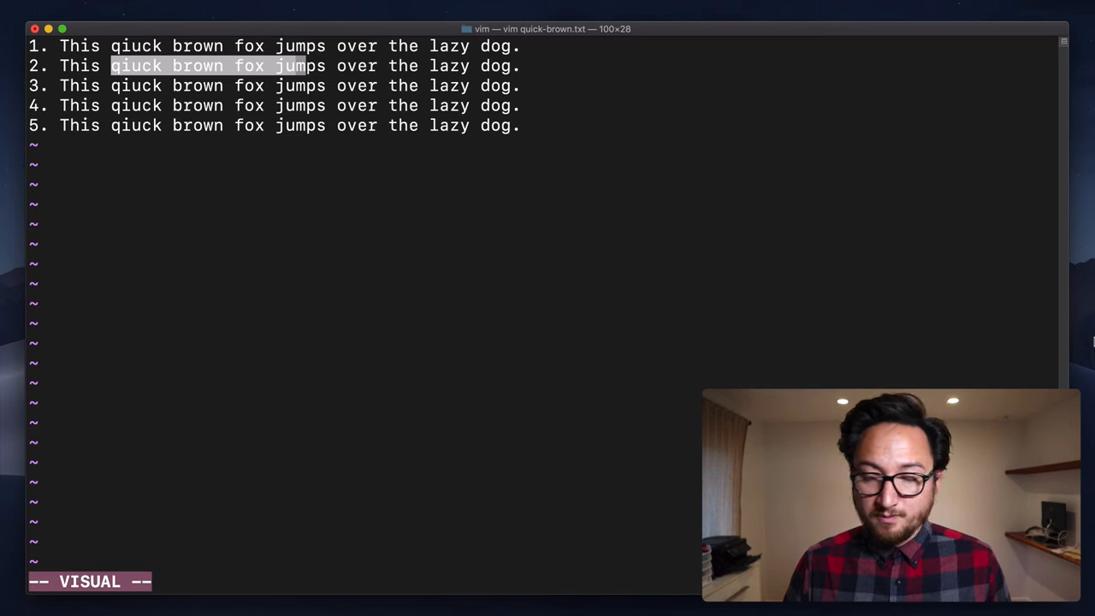
mouse_move(1061, 147)
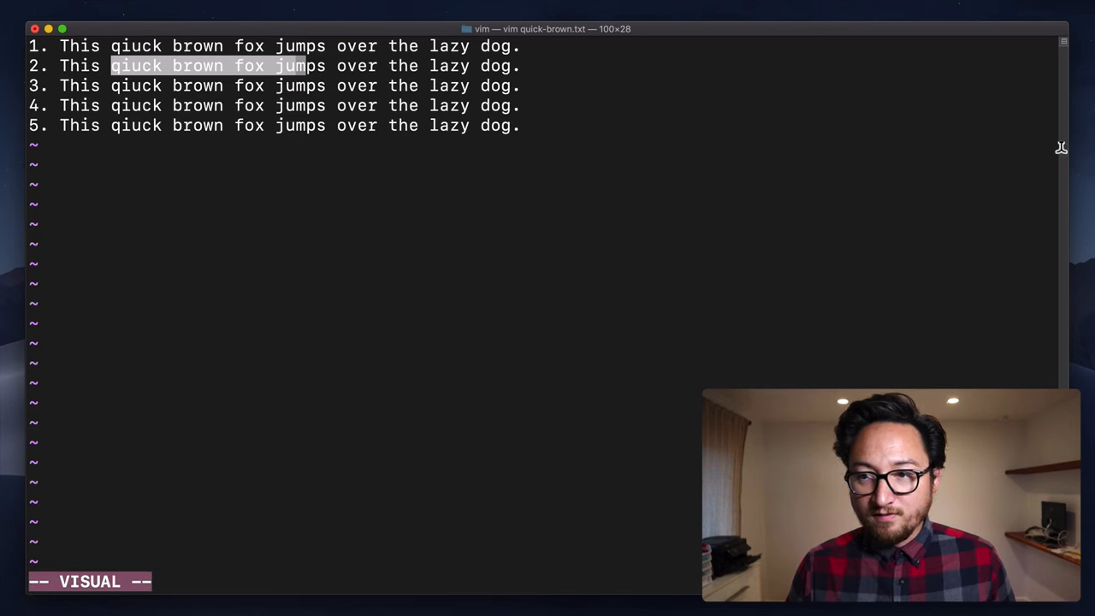
key(e)
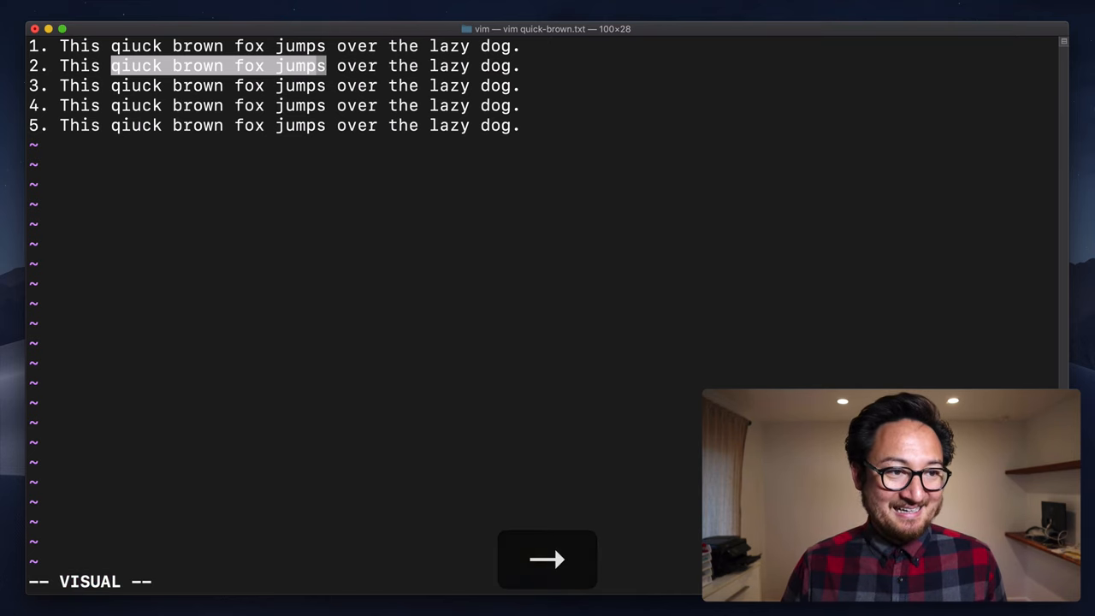
key(d)
text(:q)
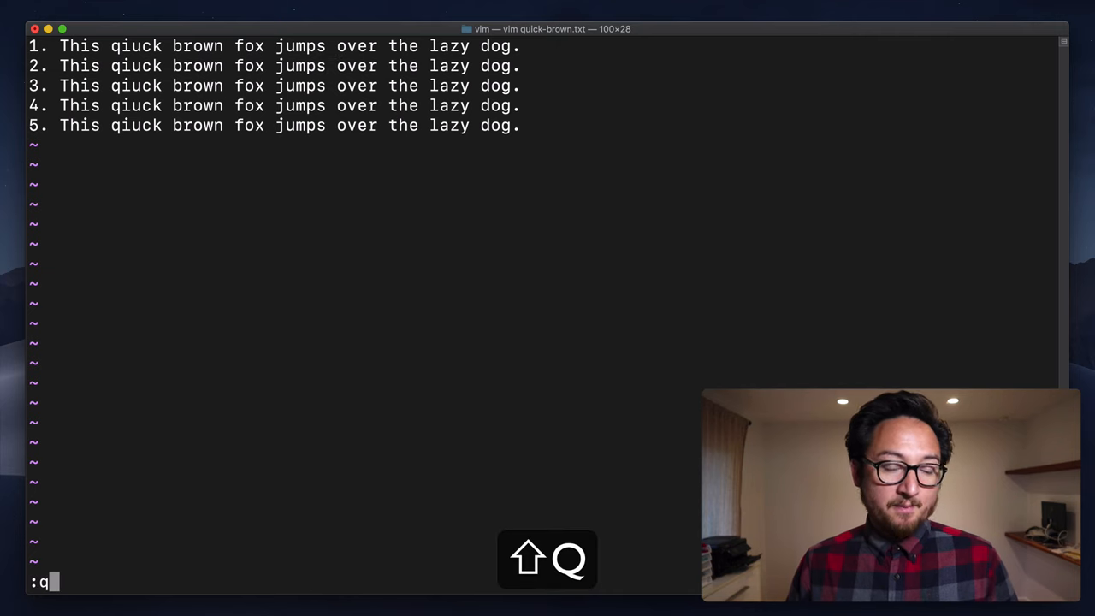
text(h)
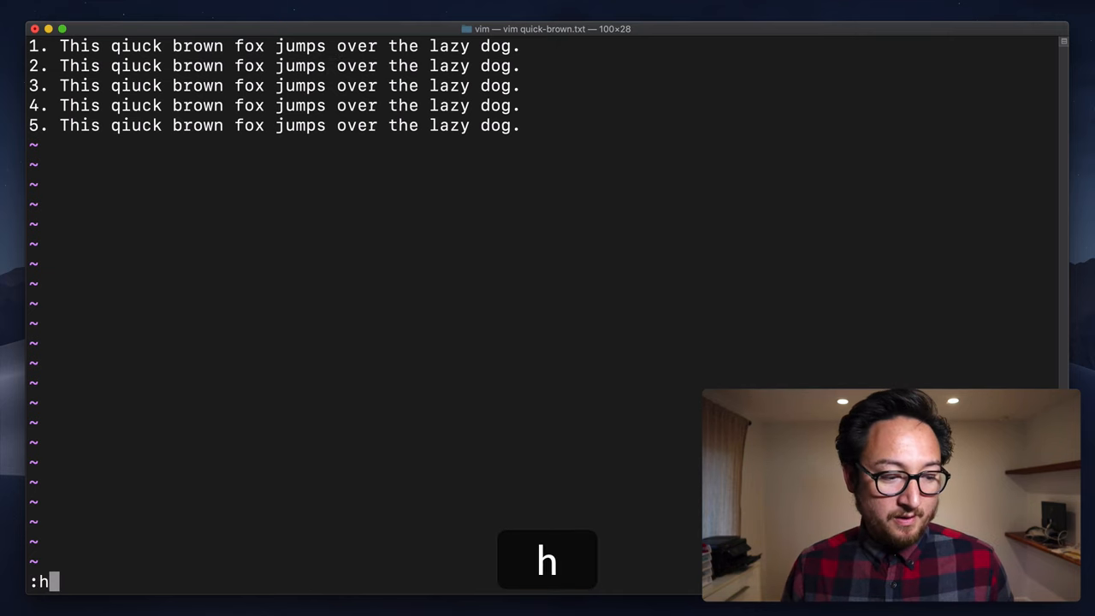
key(Return)
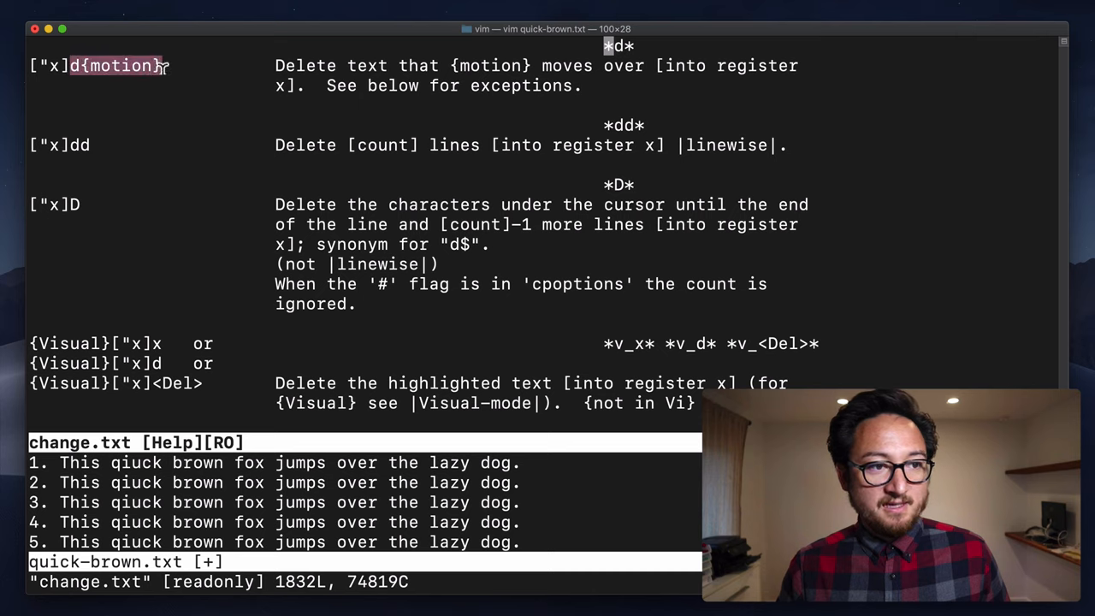
click(82, 143)
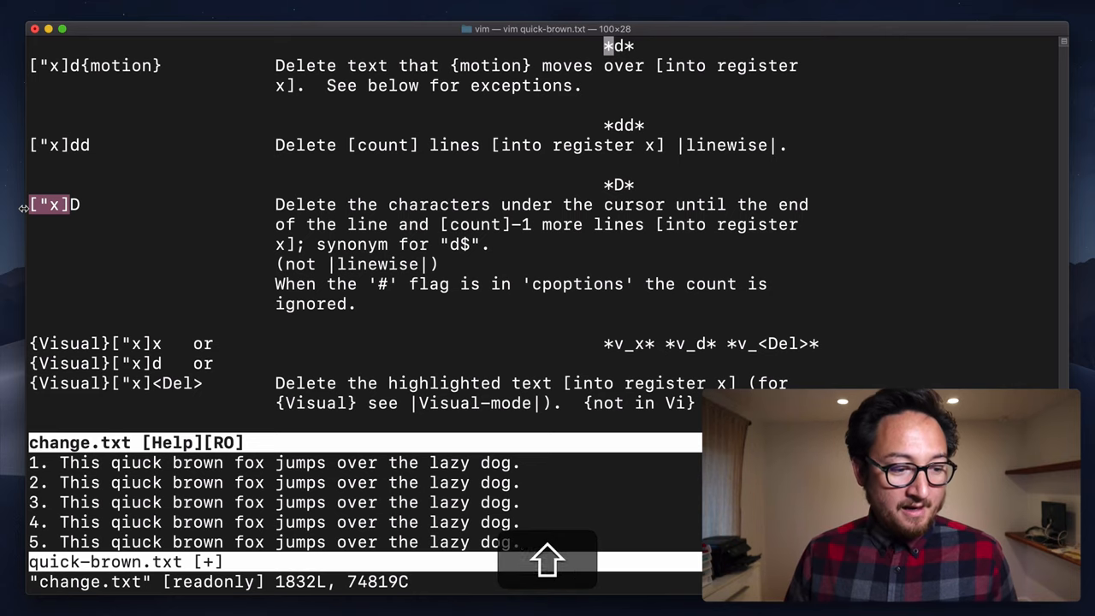
key(Return)
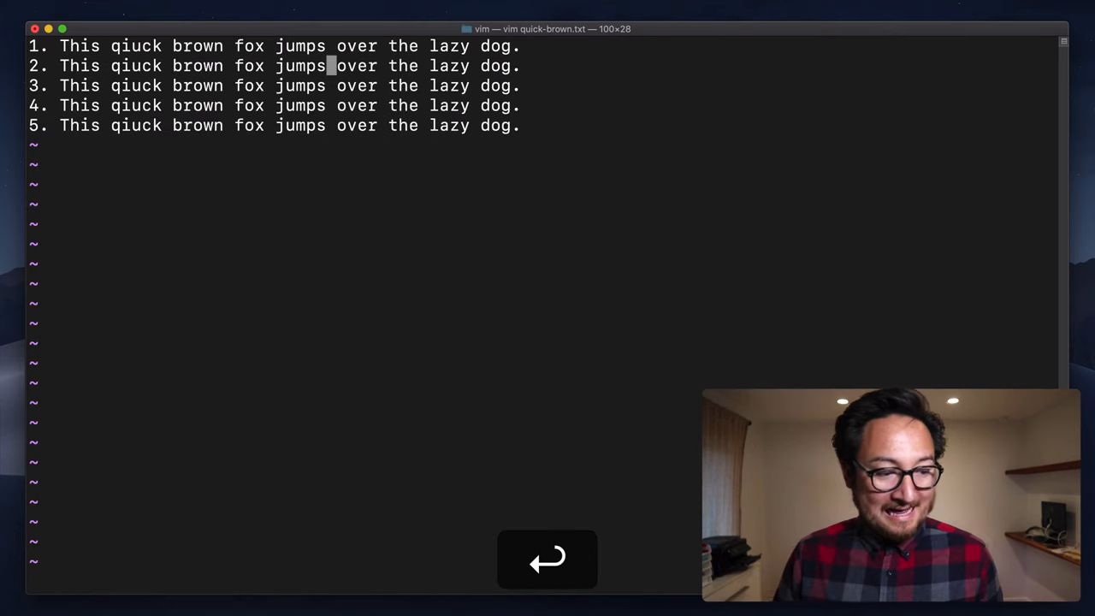
Quit Vim with :q! and launch vim lipsum.txt from the shell prompt
key(Return)
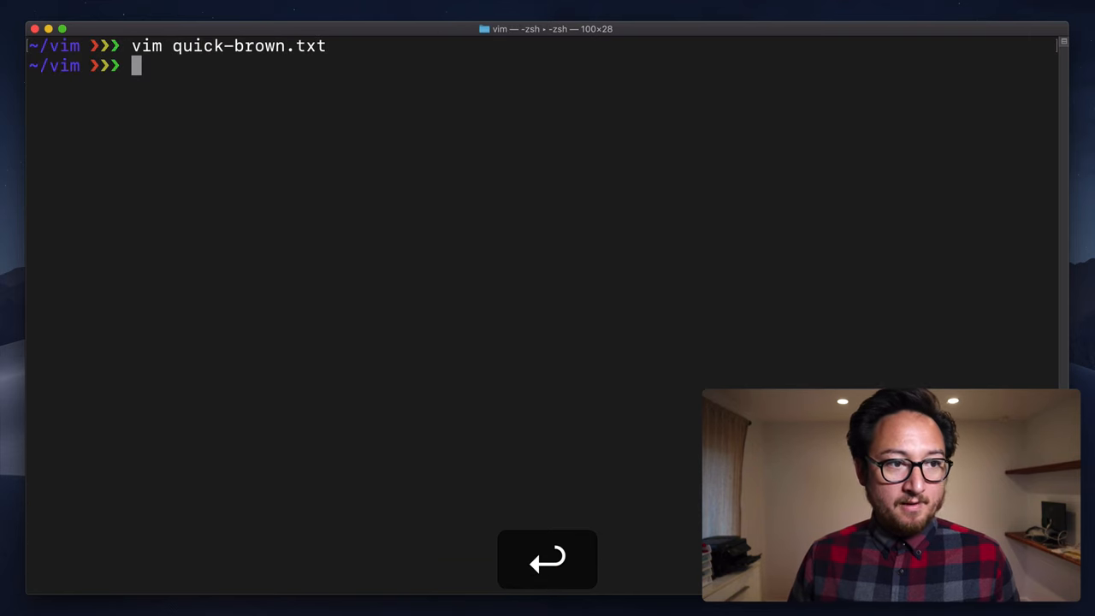
text(vim)
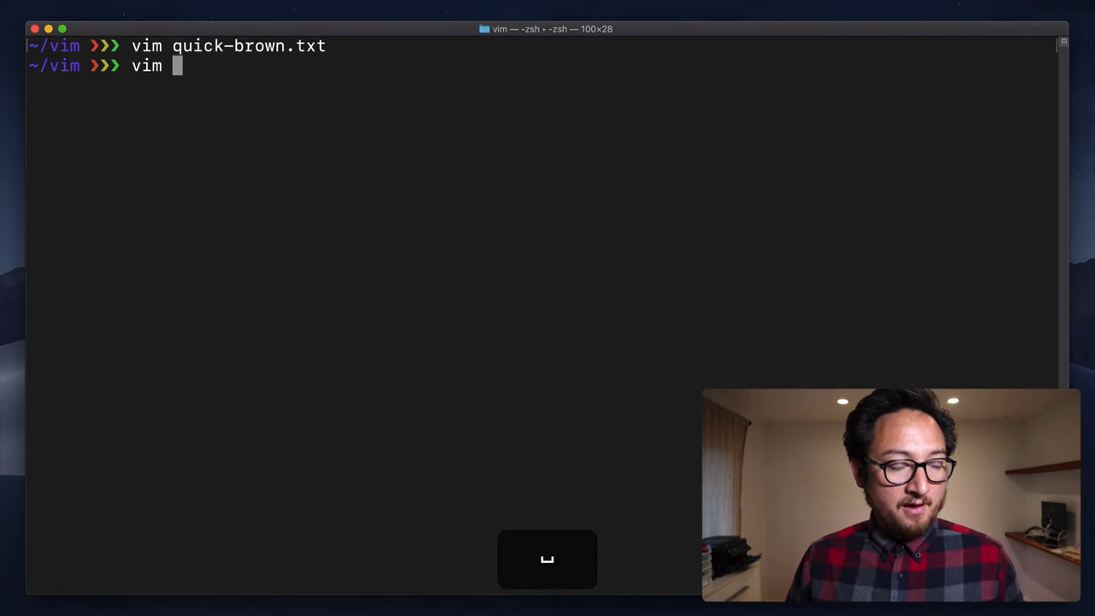
key(Return)
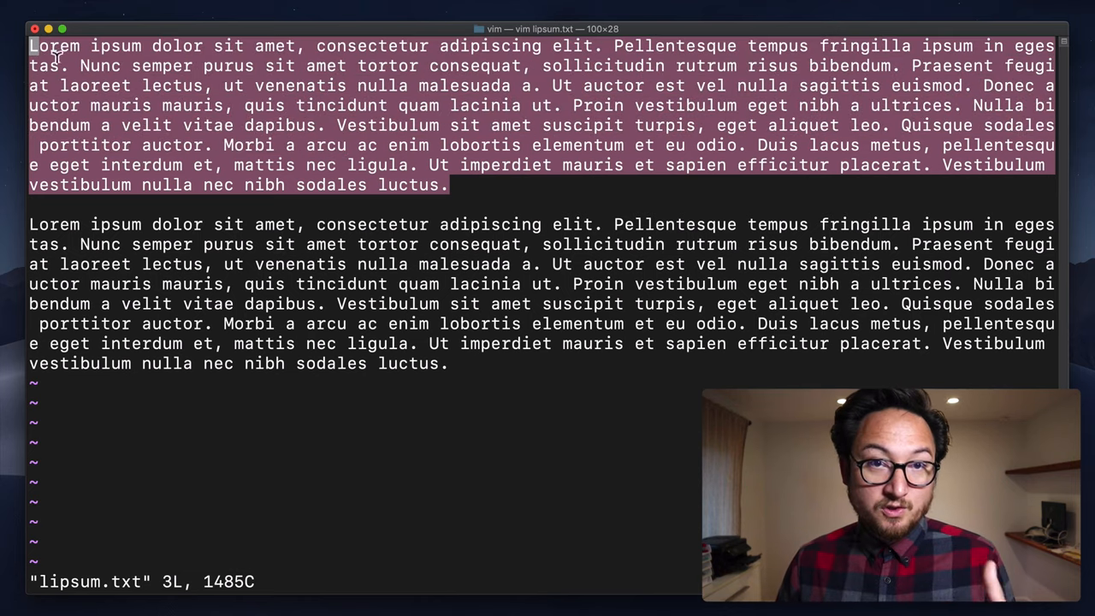
key(Escape)
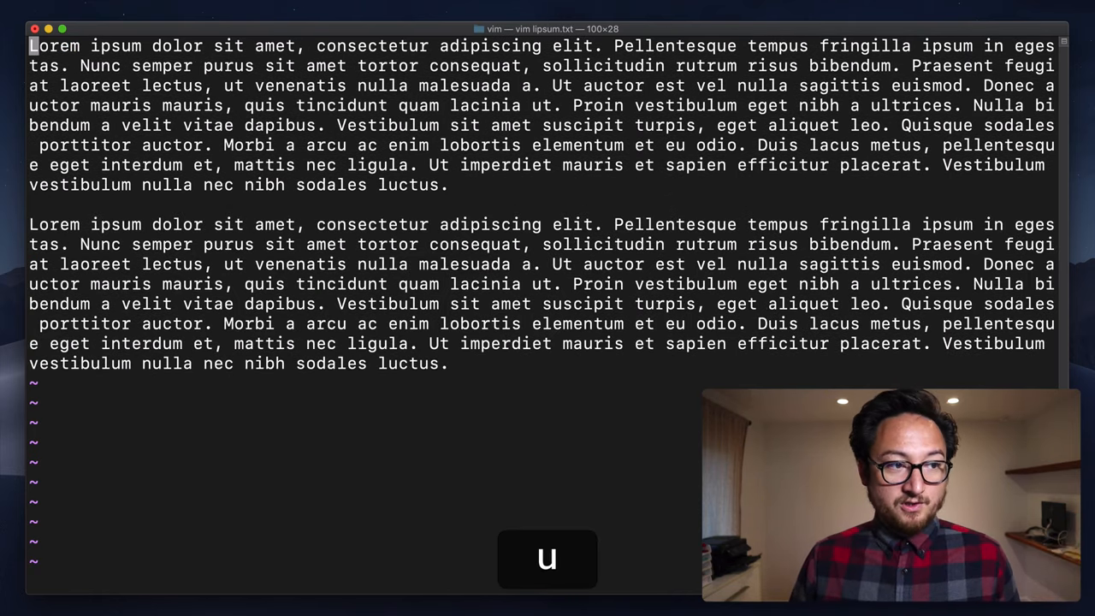
key(u)
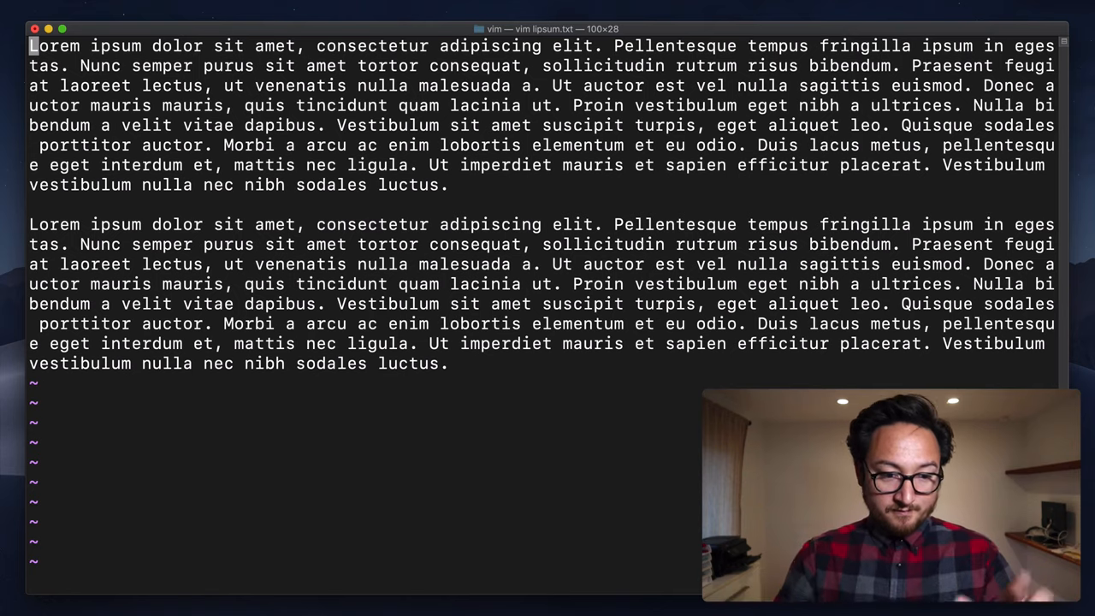
key(Return)
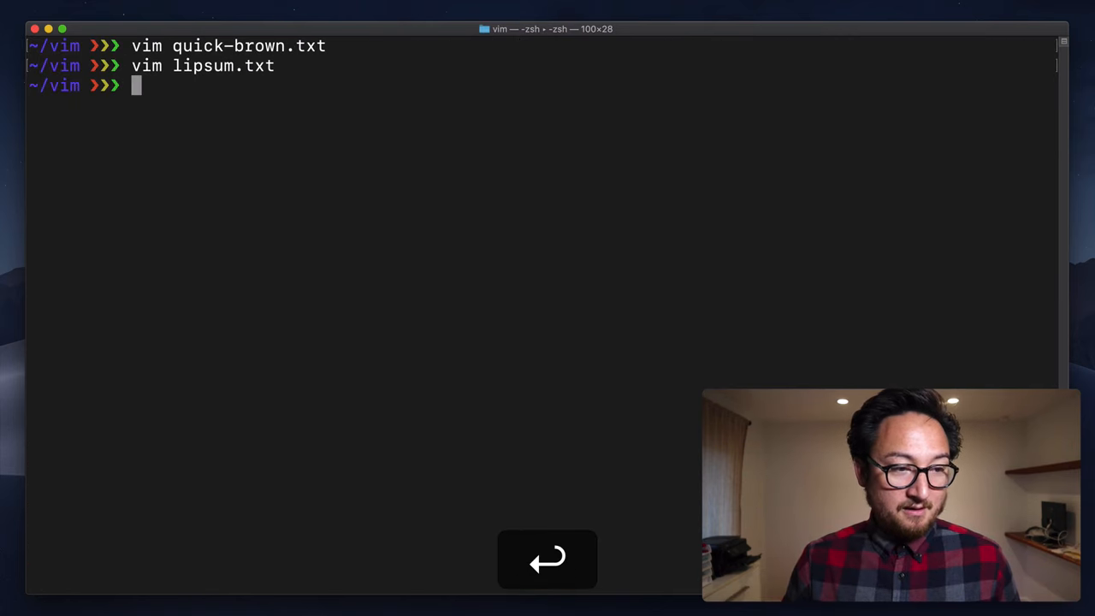